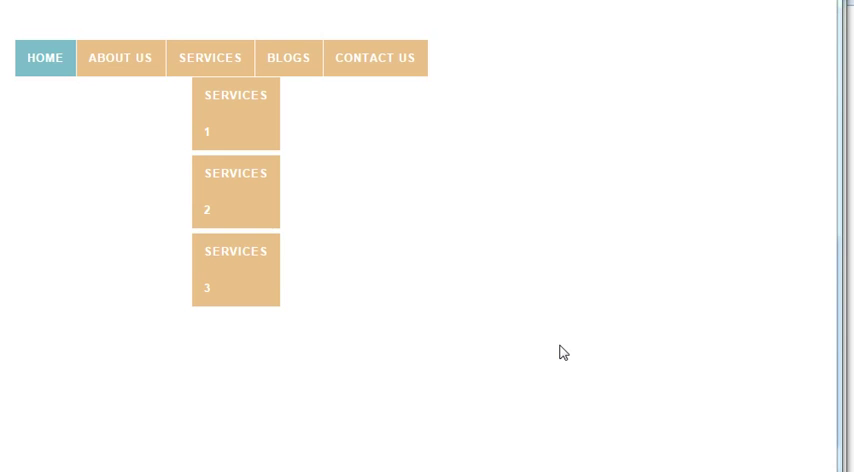
pyautogui.moveTo(182, 153)
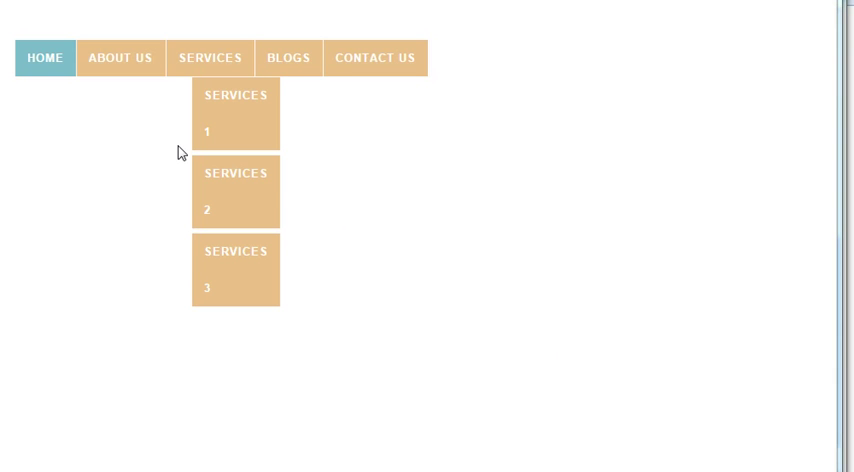
pyautogui.moveTo(304, 109)
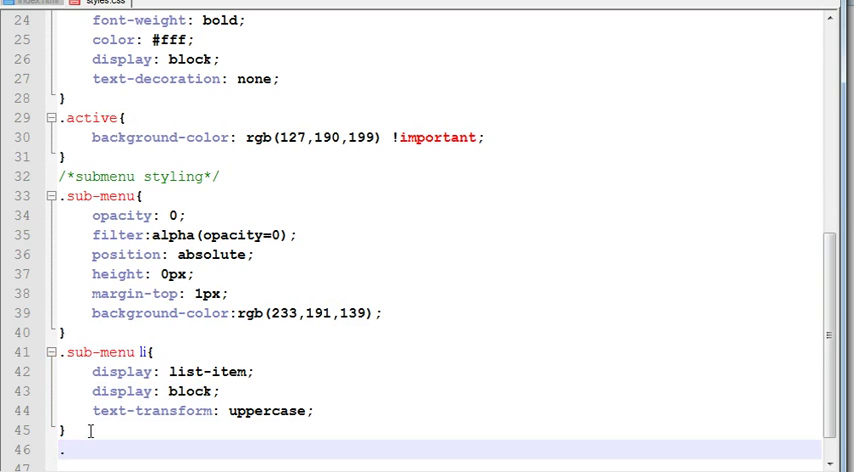
# Type a .sub-menu li a rule with line-height: 35px and display: block.
pyautogui.write('.sub-men')
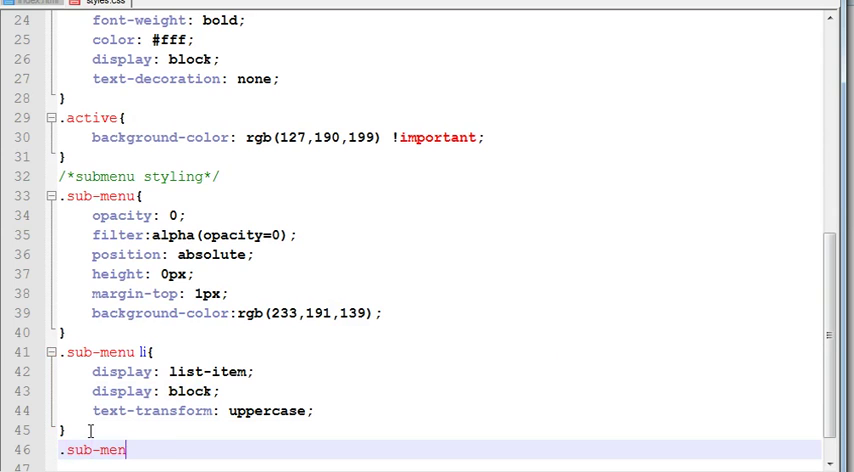
pyautogui.write('u')
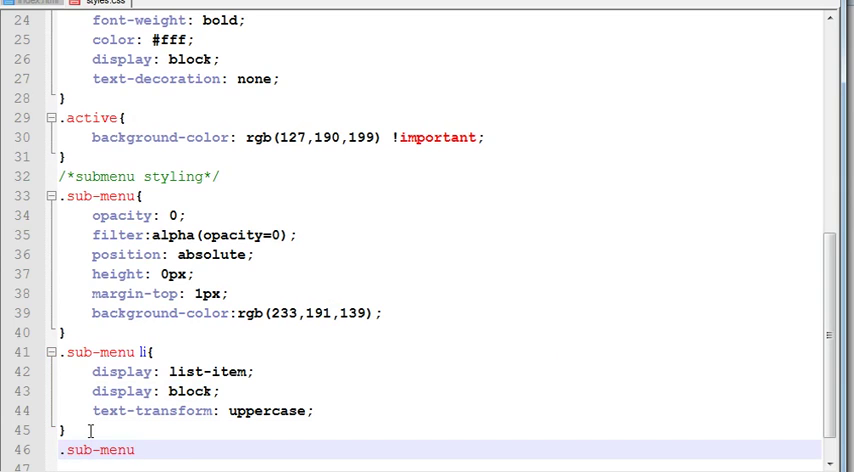
pyautogui.write('li a{}')
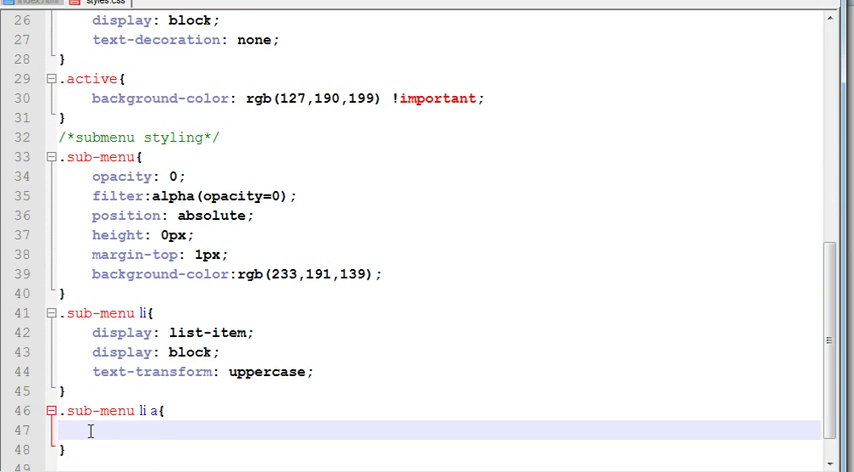
pyautogui.write('line-')
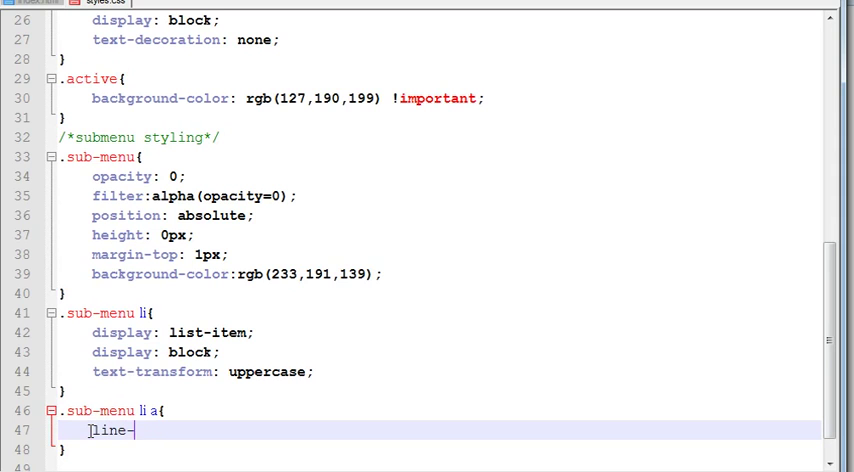
pyautogui.write('height:')
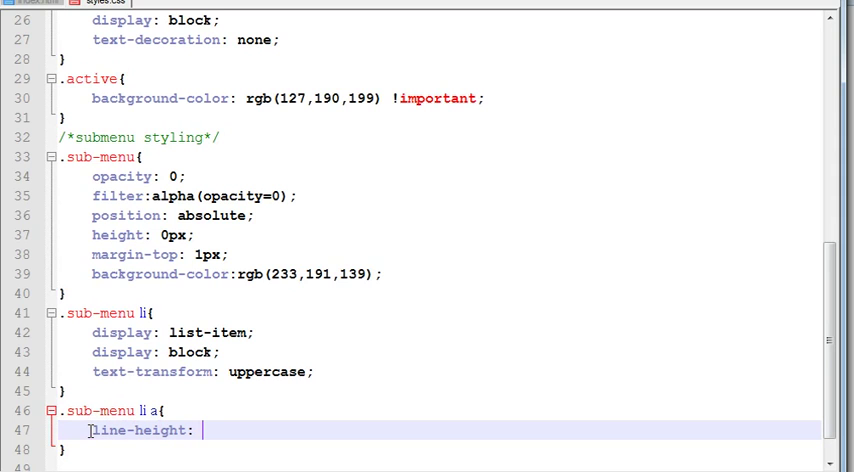
pyautogui.write('35p')
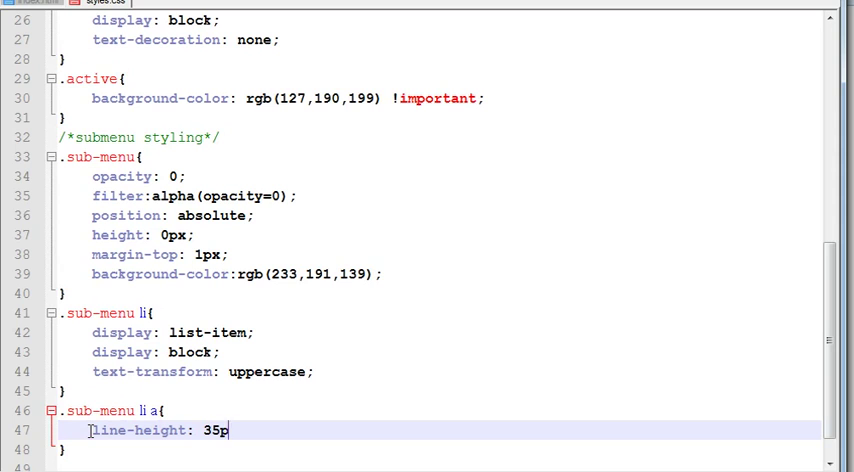
pyautogui.write('x;')
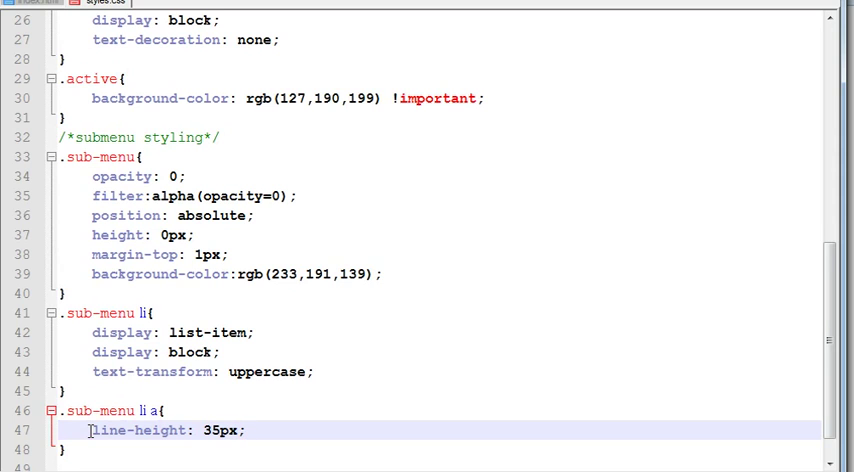
pyautogui.write('display: block;')
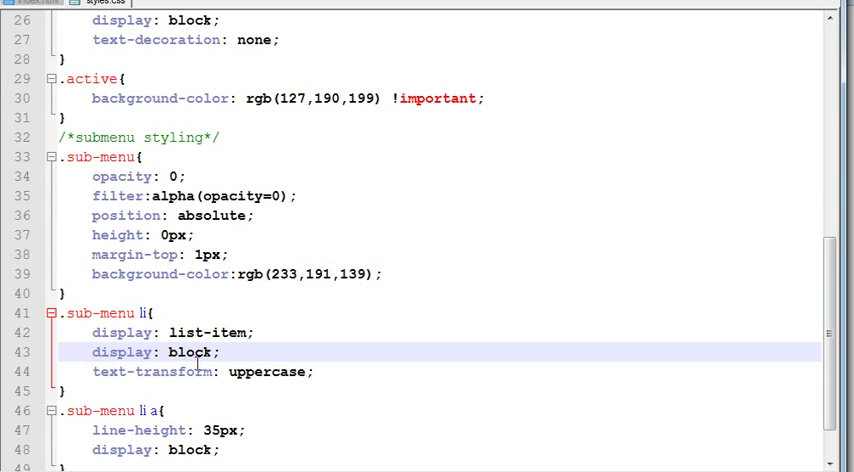
# In .sub-menu li, set float: none and width: 120px.
pyautogui.write('float')
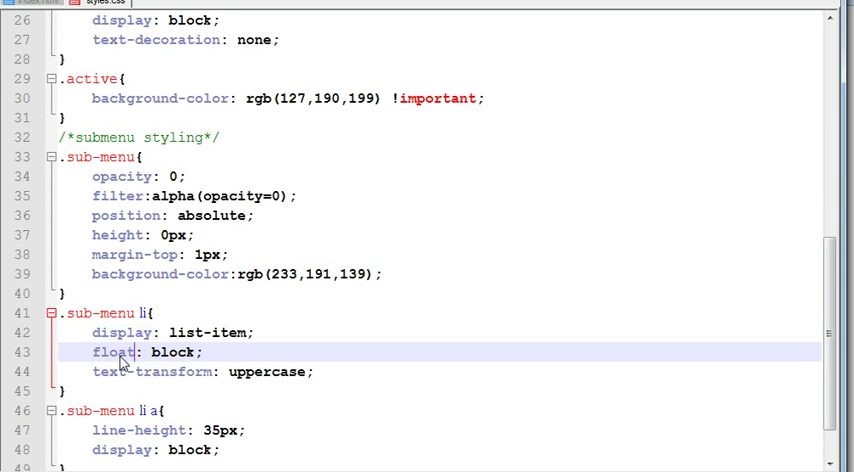
pyautogui.doubleClick(178, 352)
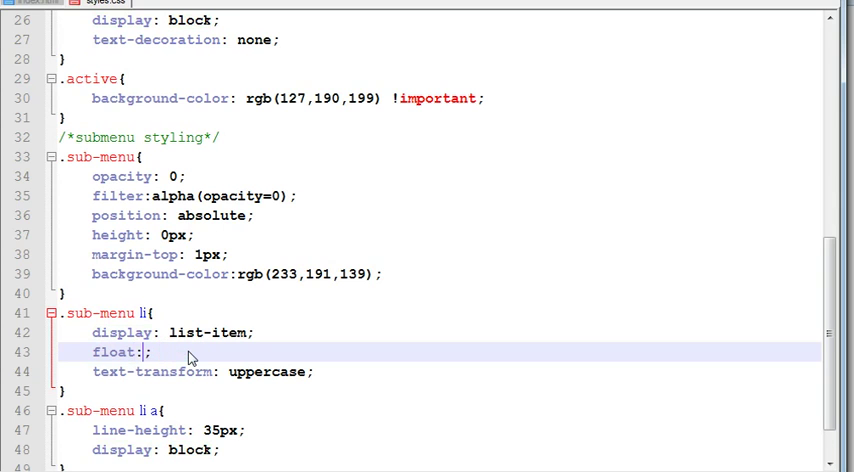
pyautogui.write('non')
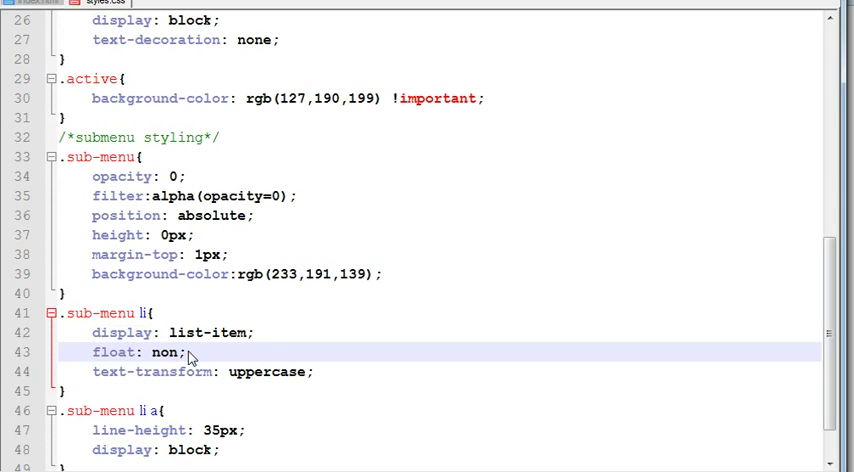
pyautogui.write('e')
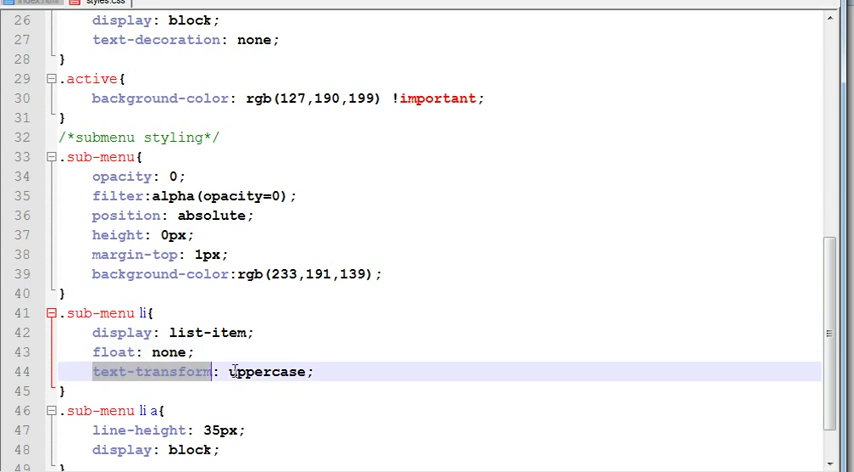
pyautogui.write('wid')
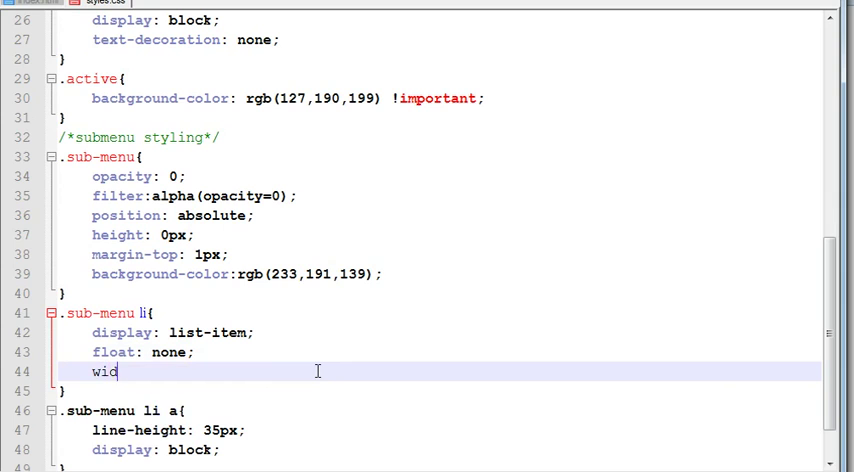
pyautogui.write('th:')
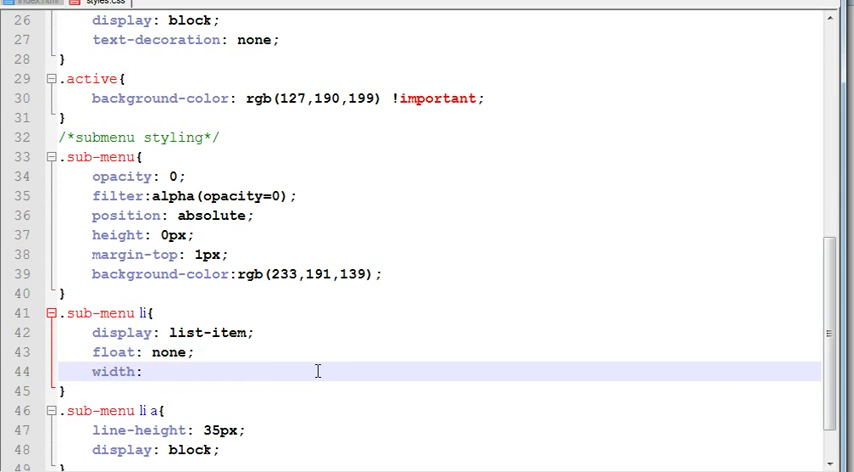
pyautogui.write('120px;')
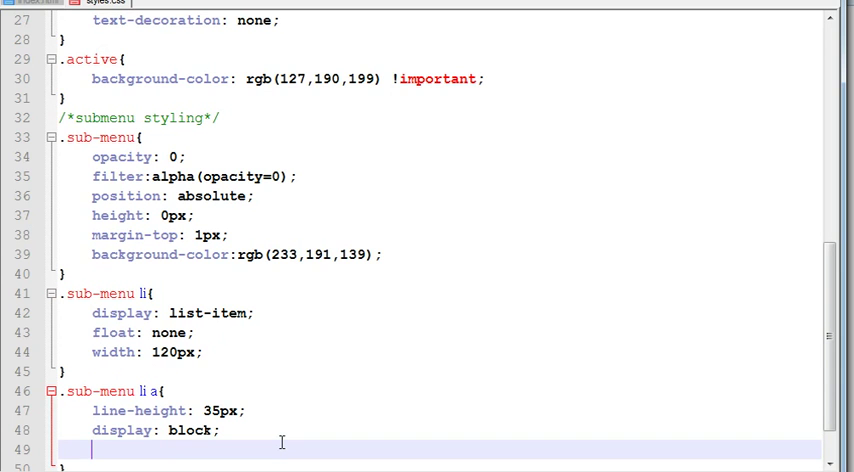
# Add text-transform: uppercase to the .sub-menu li a rule.
pyautogui.write('text-transfo')
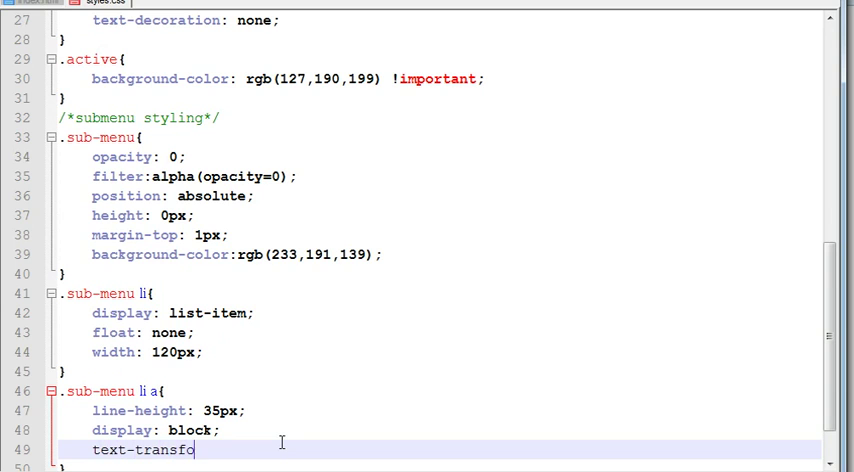
pyautogui.write('rm: uo')
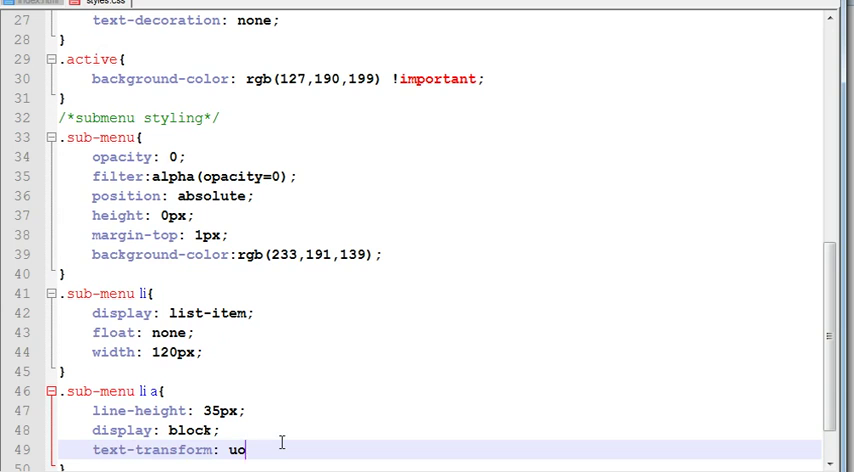
pyautogui.write('orcase;')
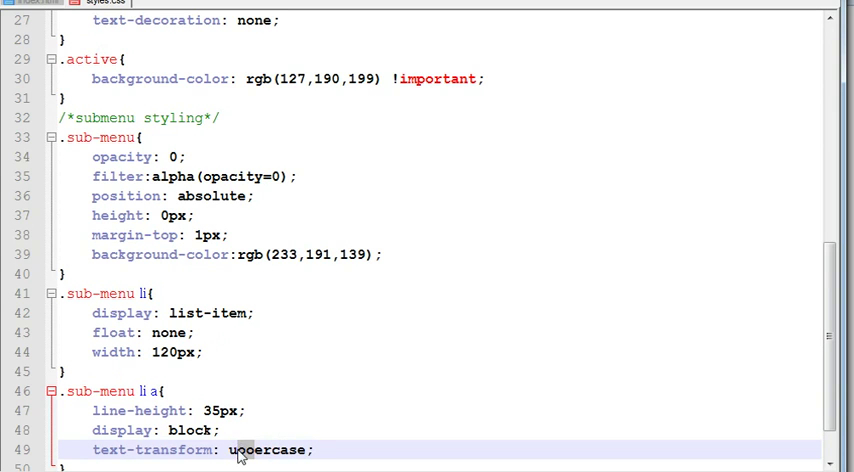
pyautogui.moveTo(281, 364)
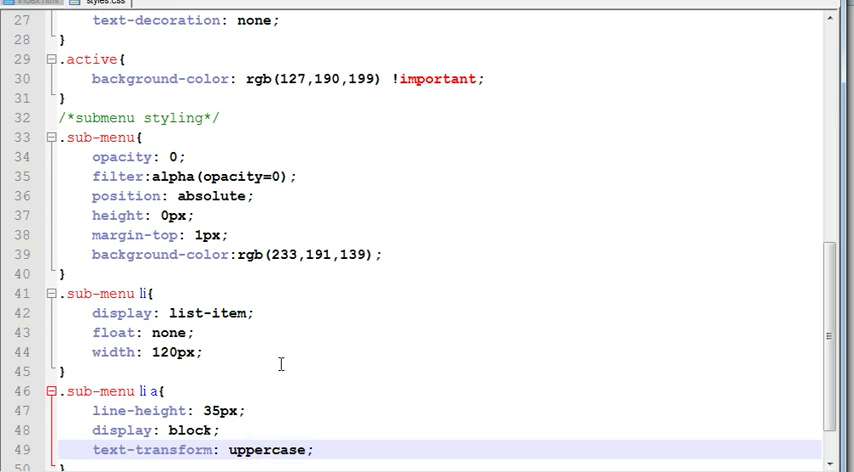
# Type the selector .menu li:hover .sub-menu with an opening brace below the link rule.
pyautogui.scroll(-3)
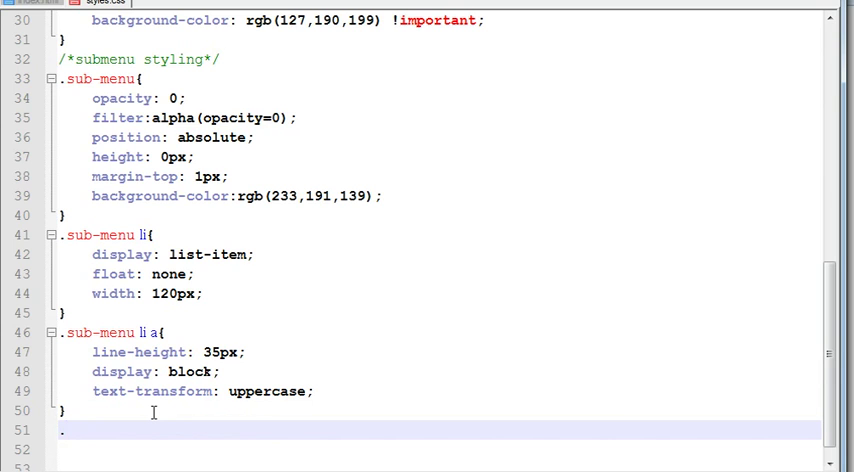
pyautogui.write('.menu')
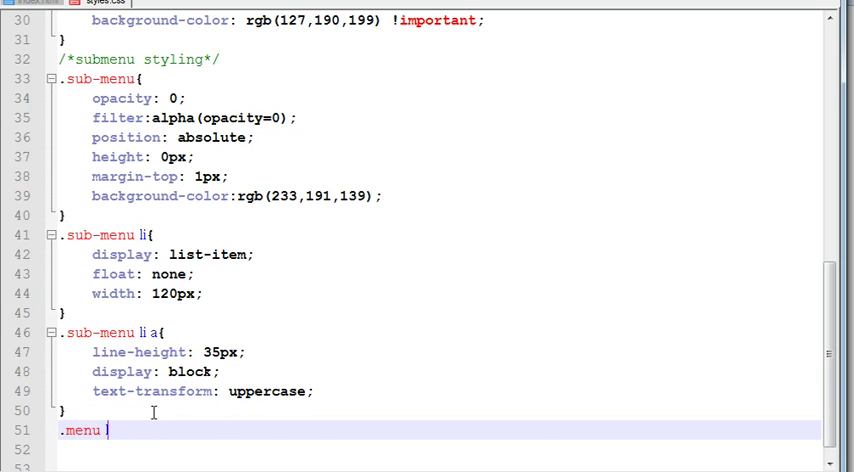
pyautogui.write('li')
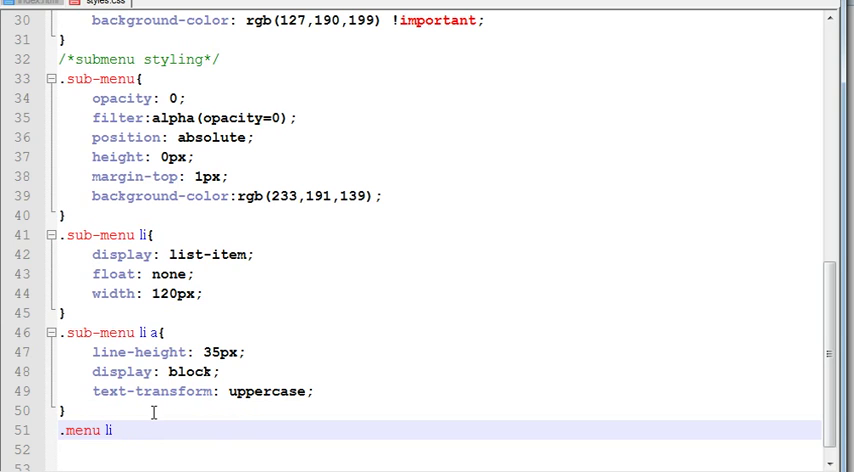
pyautogui.write(':')
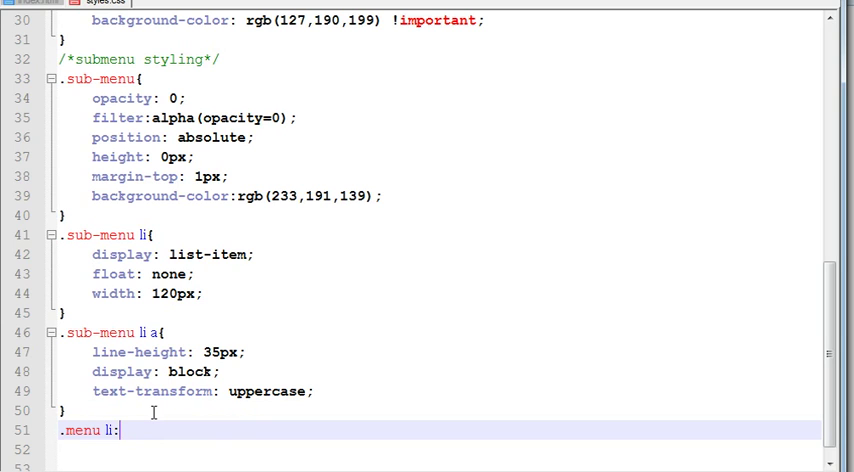
pyautogui.write('hover')
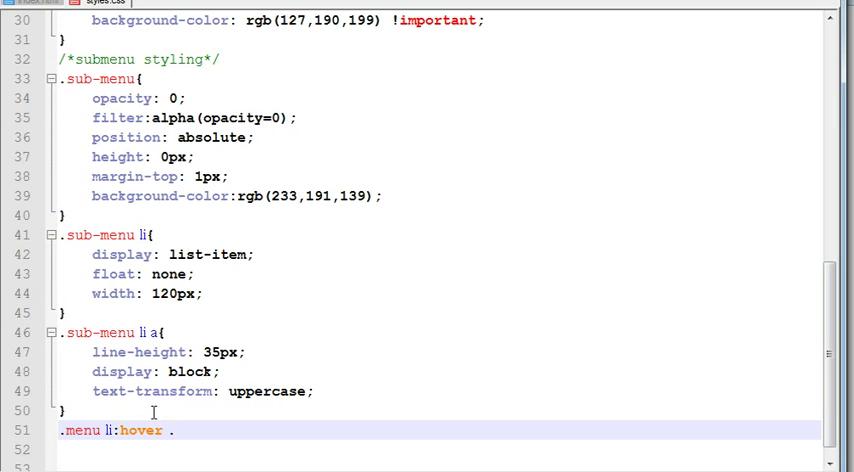
pyautogui.write('.sub-menu')
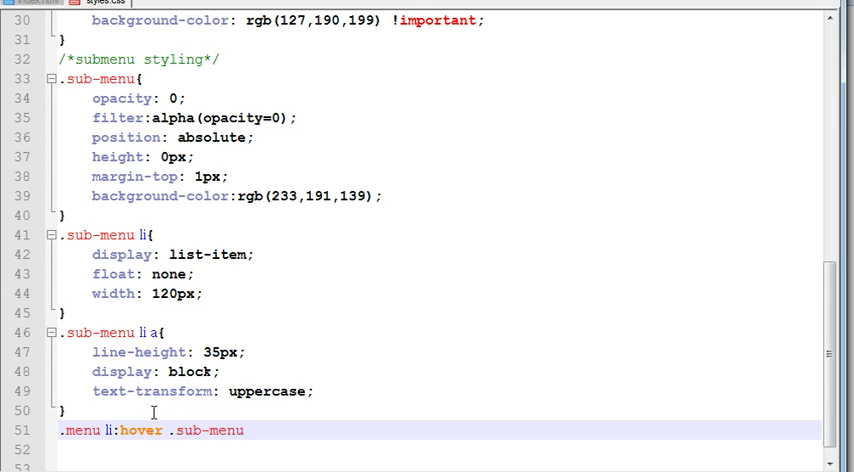
pyautogui.write('{')
pyautogui.click(439, 449)
pyautogui.write('h')
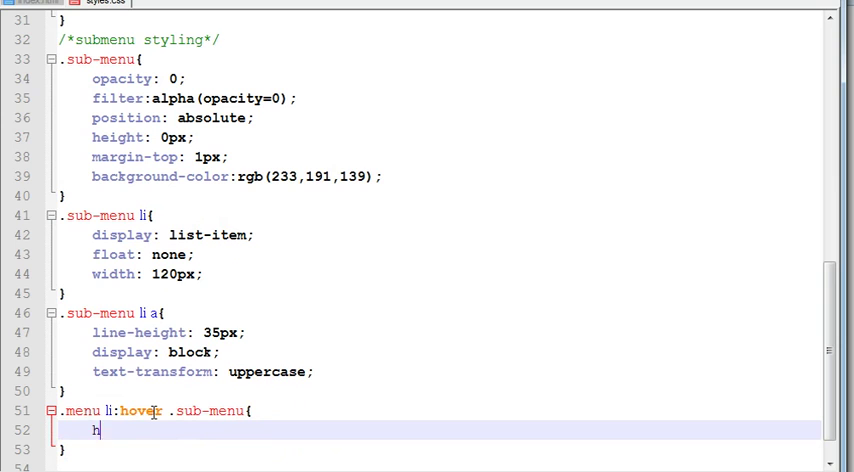
# Add height: auto, overflow: auto and opacity: 10 to the hover rule.
pyautogui.write('eight: a')
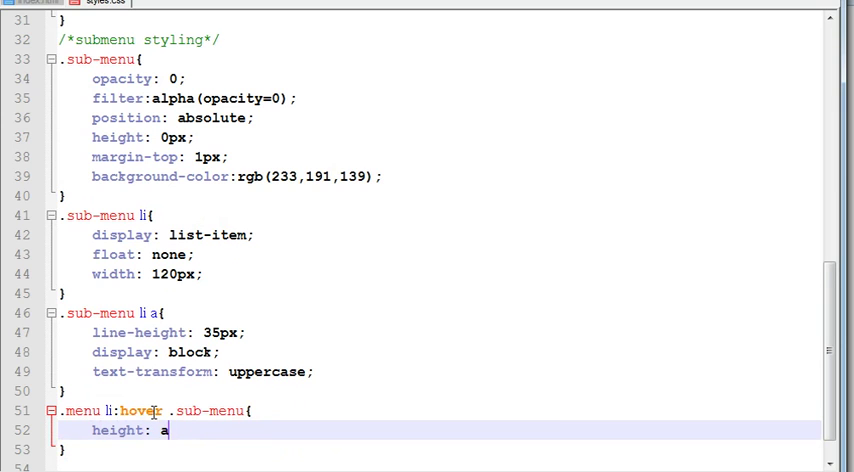
pyautogui.write('uto;')
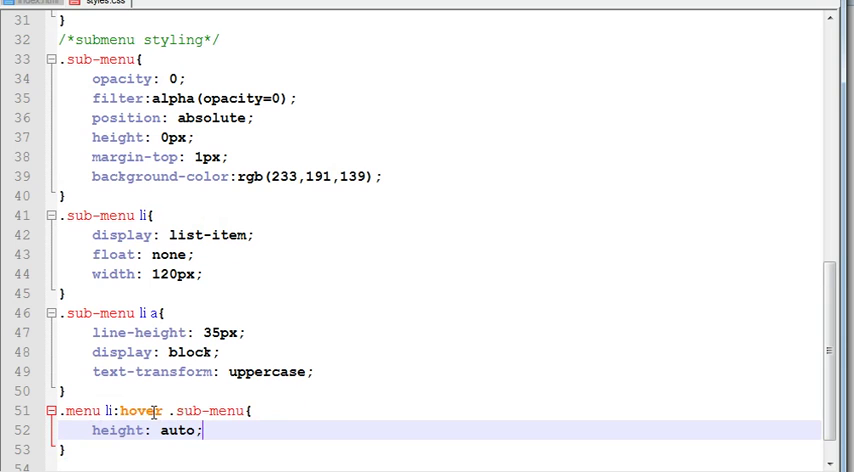
pyautogui.write('overflow:')
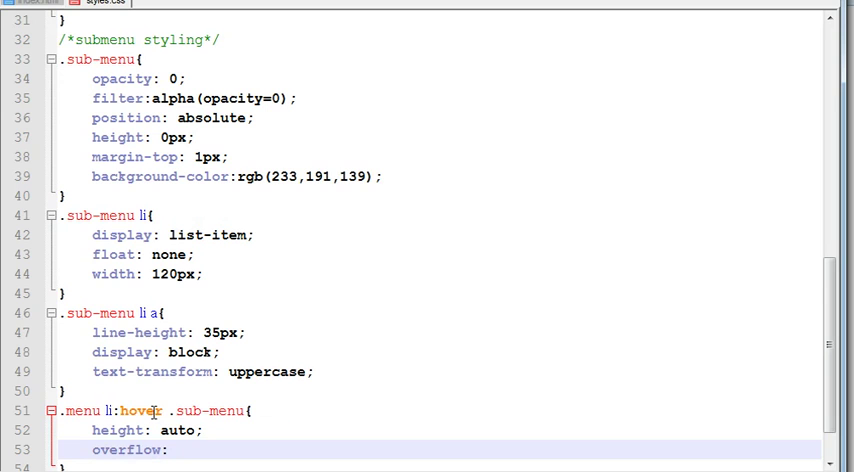
pyautogui.write('auto;')
pyautogui.write('opac')
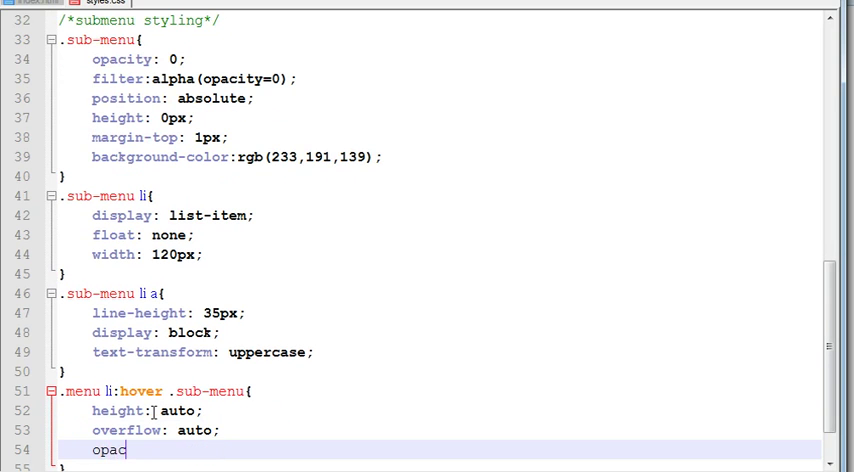
pyautogui.write('ity:')
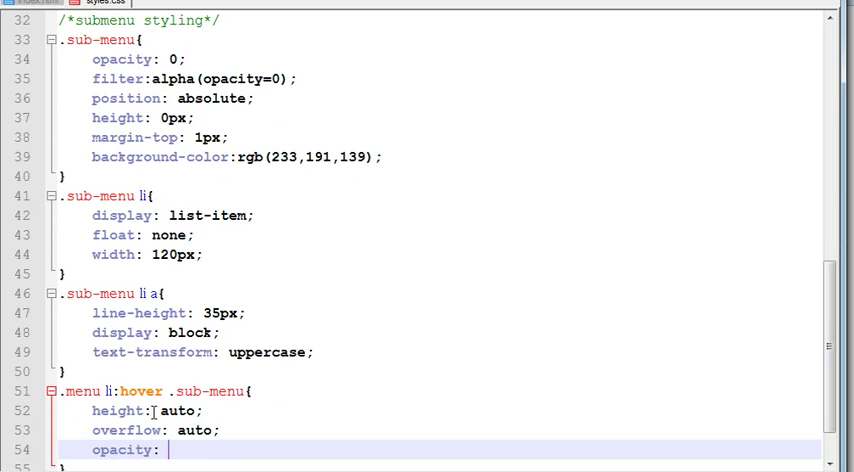
pyautogui.write('10;')
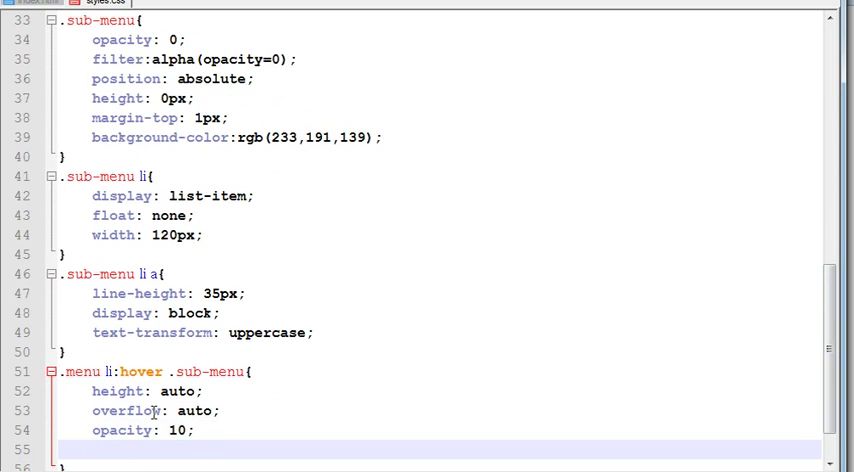
# Add filter: alpha(opacity=100) to the hover rule, correcting the misspelling.
pyautogui.write('fl')
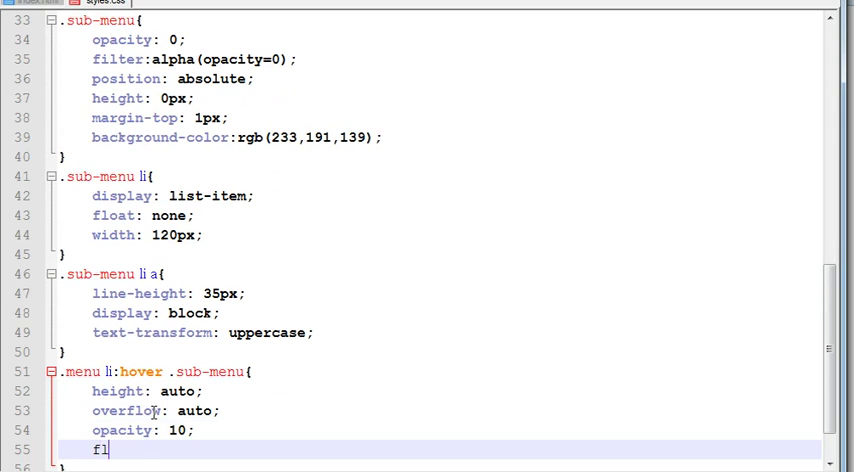
pyautogui.write('iter:')
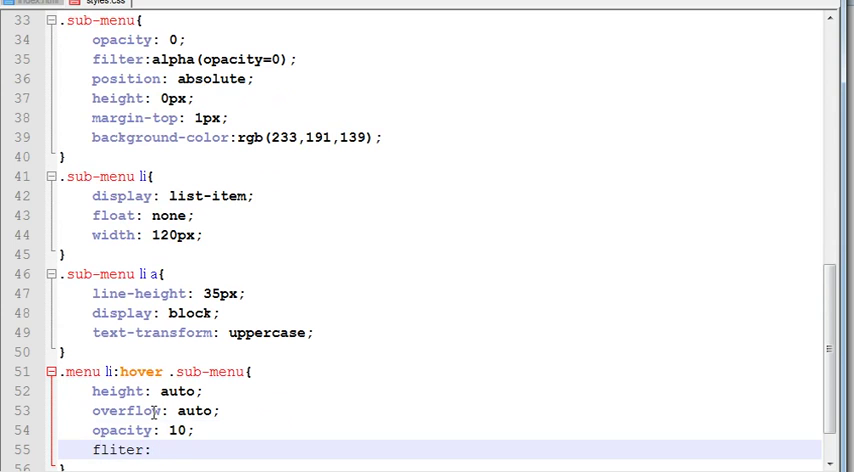
pyautogui.write('alpha();')
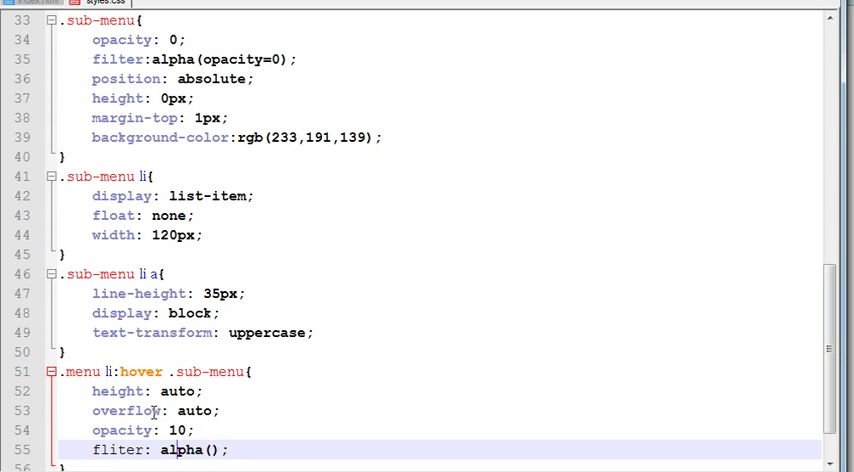
pyautogui.press('backspace')
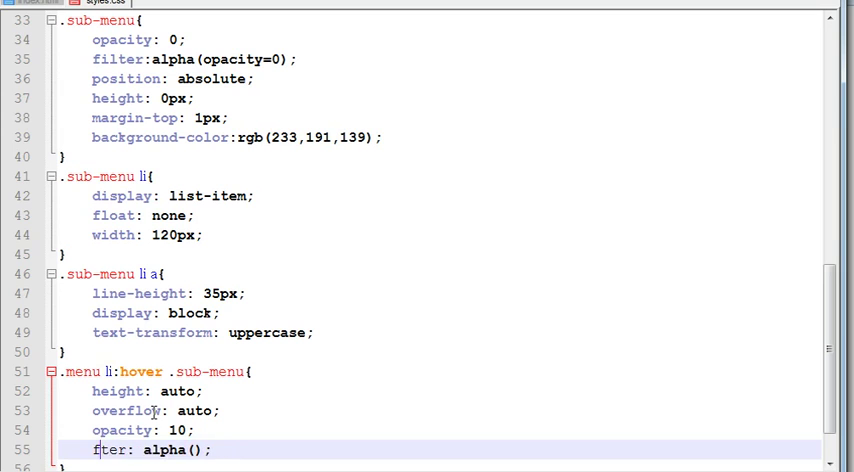
pyautogui.write('l')
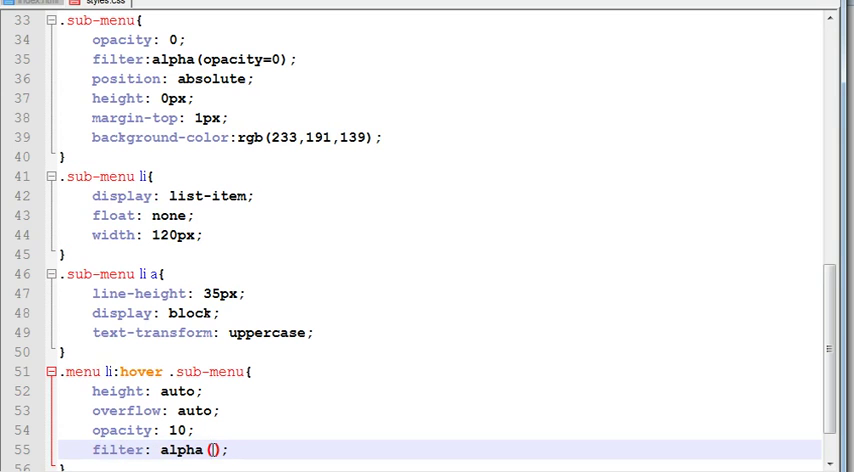
pyautogui.write('opacity')
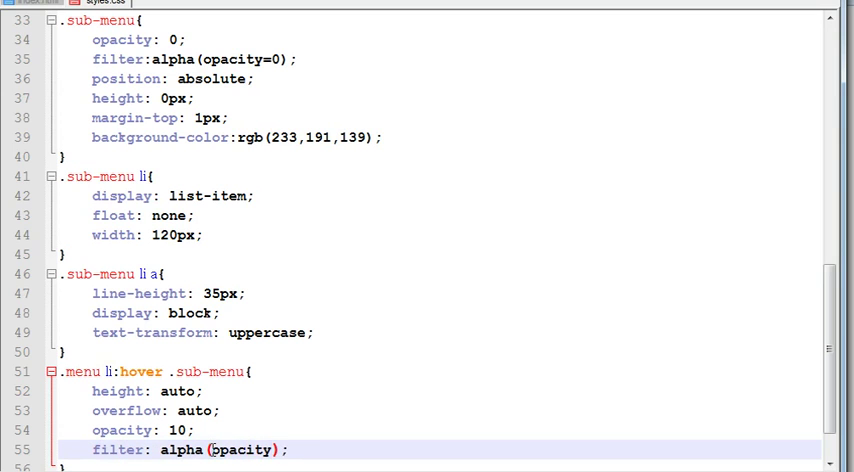
pyautogui.write('=100')
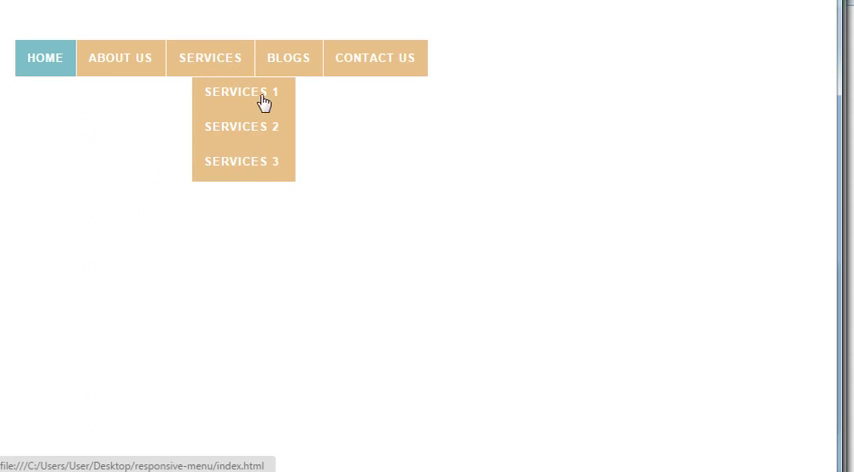
pyautogui.moveTo(263, 147)
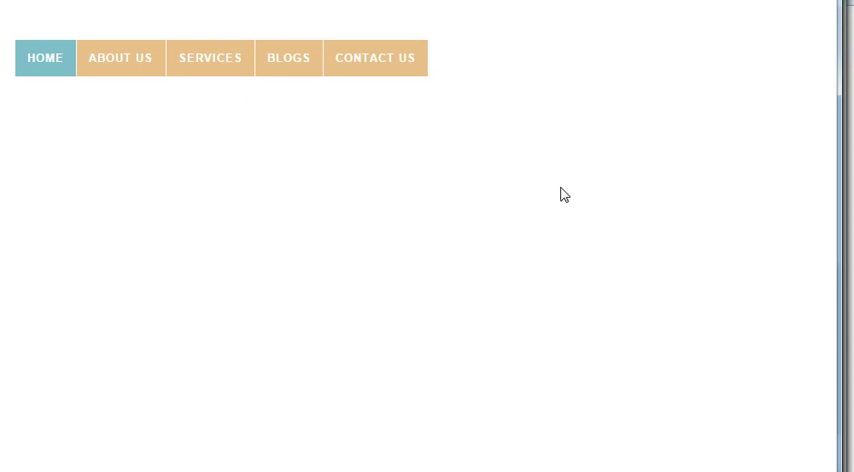
pyautogui.moveTo(511, 378)
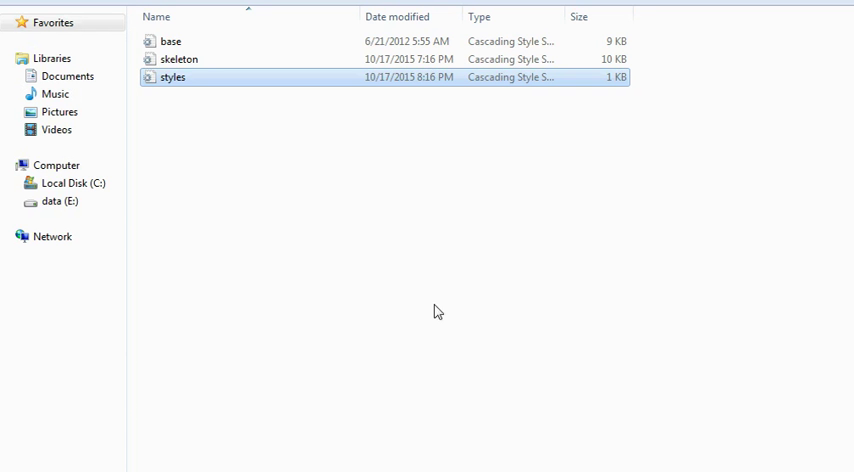
# Restore the Chrome window from full size to a narrower window.
pyautogui.doubleClick(173, 77)
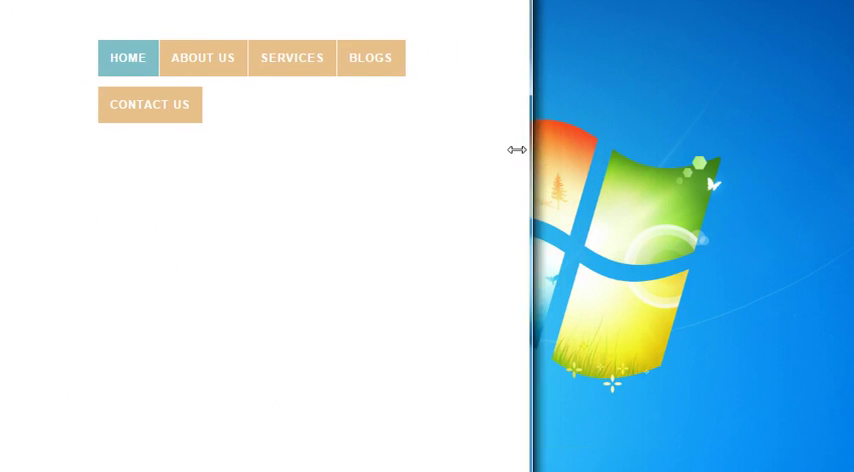
# Drag the Chrome window's right edge inward to test the menu at narrow widths.
pyautogui.moveTo(518, 150); pyautogui.dragTo(454, 157)
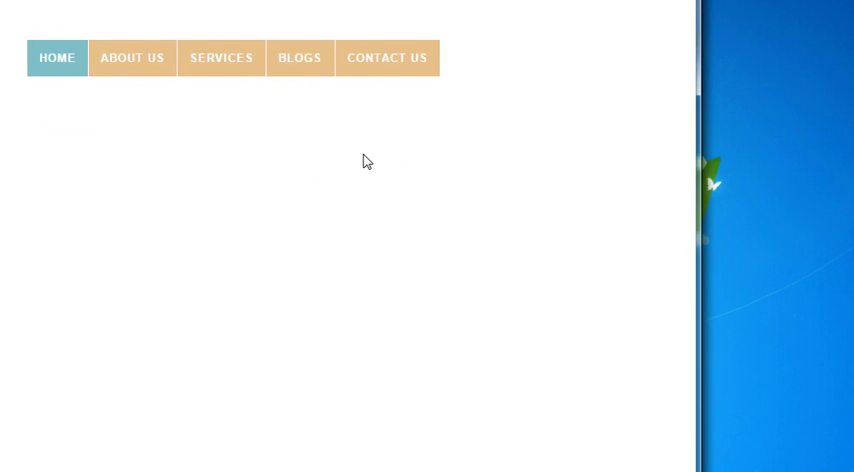
pyautogui.moveTo(429, 360)
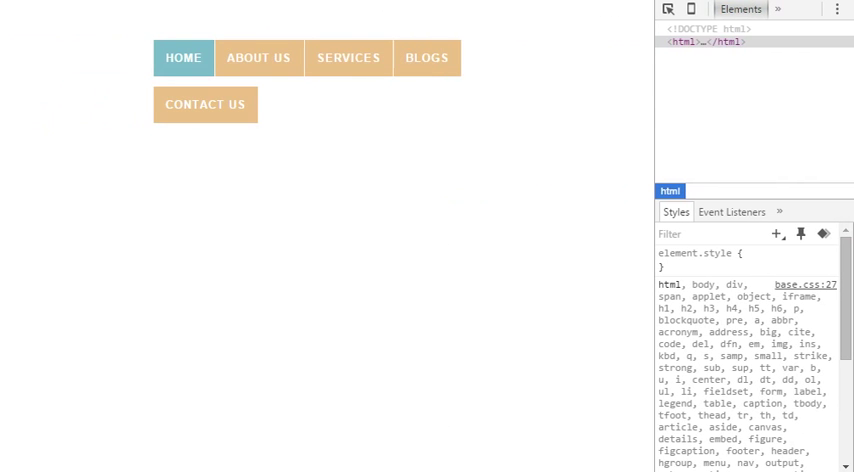
pyautogui.moveTo(434, 253)
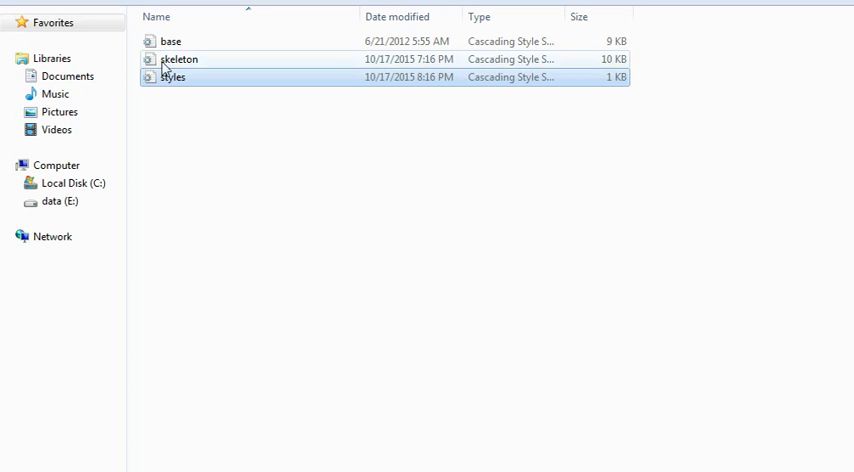
# Open skeleton.css in Notepad++ using Explorer's Edit with Notepad++ option.
pyautogui.rightClick(175, 59)
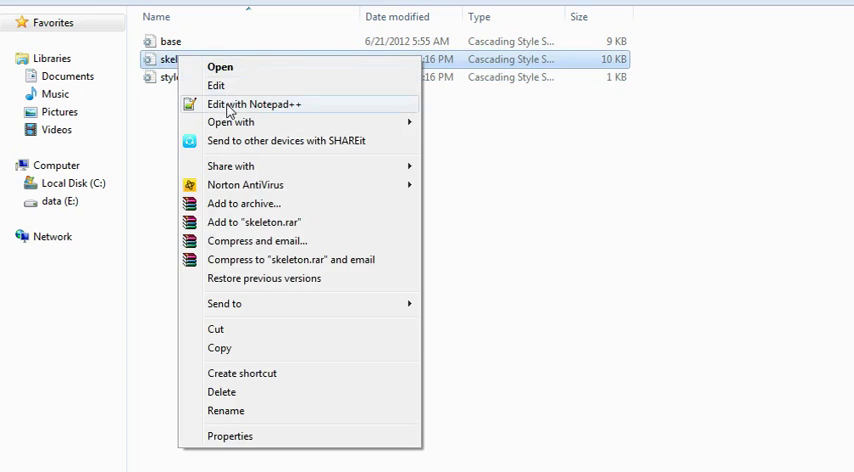
pyautogui.click(255, 104)
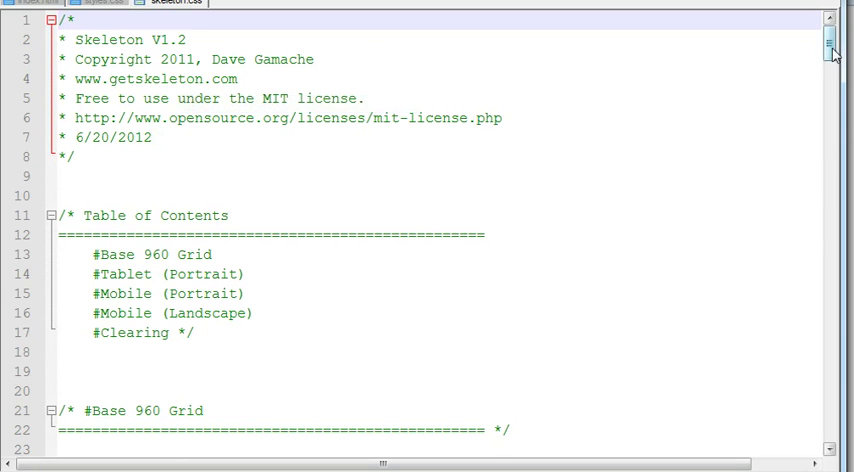
# Scroll skeleton.css down to the Mobile (Landscape) 480–767px media query.
pyautogui.scroll(-3)
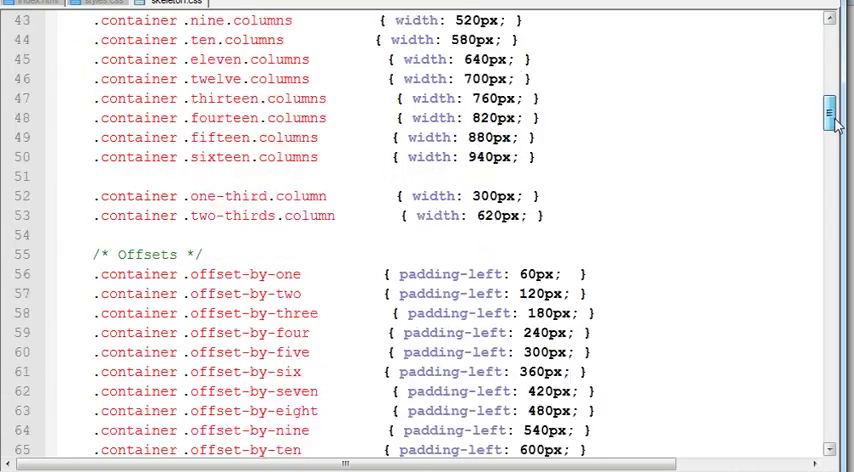
pyautogui.scroll(-3)
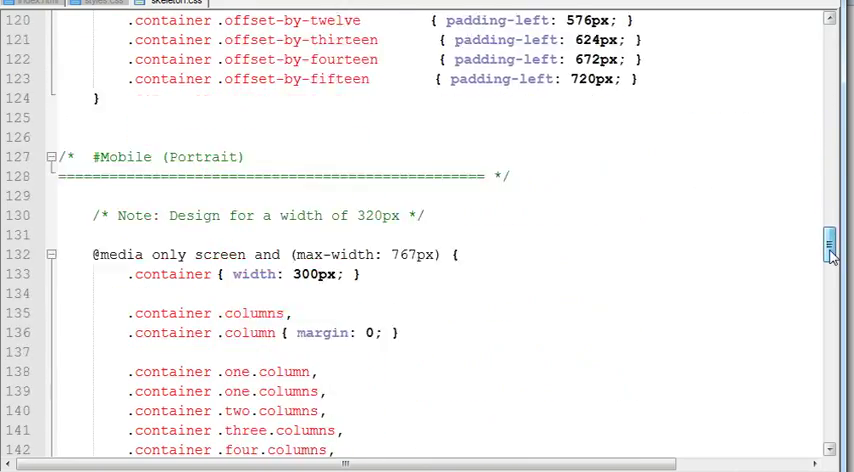
pyautogui.scroll(-3)
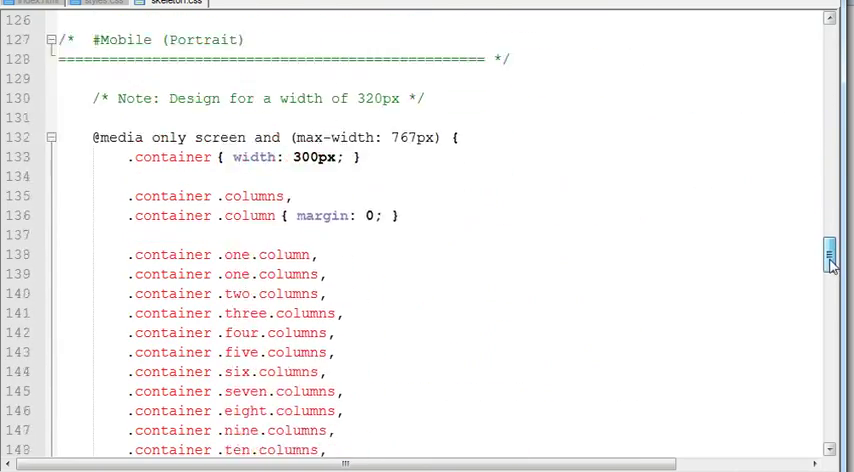
pyautogui.scroll(-3)
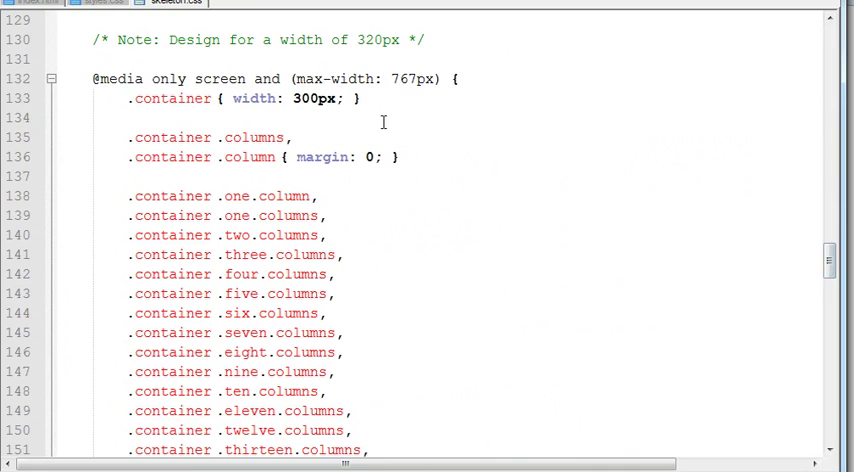
pyautogui.scroll(-3)
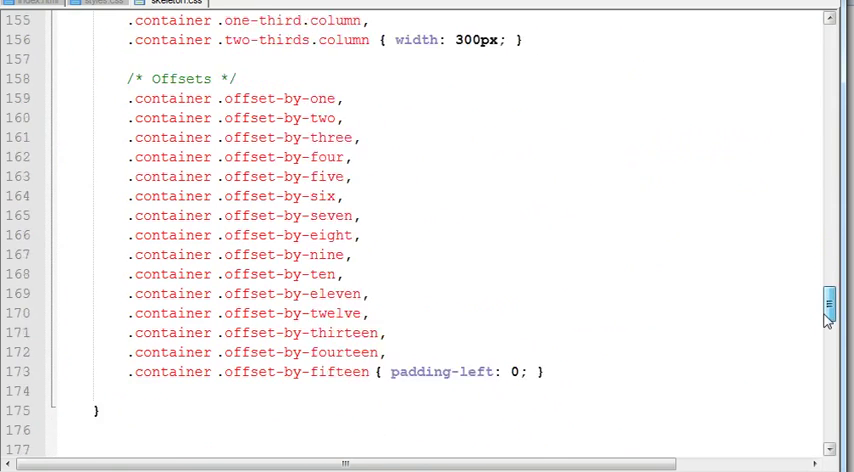
pyautogui.scroll(-3)
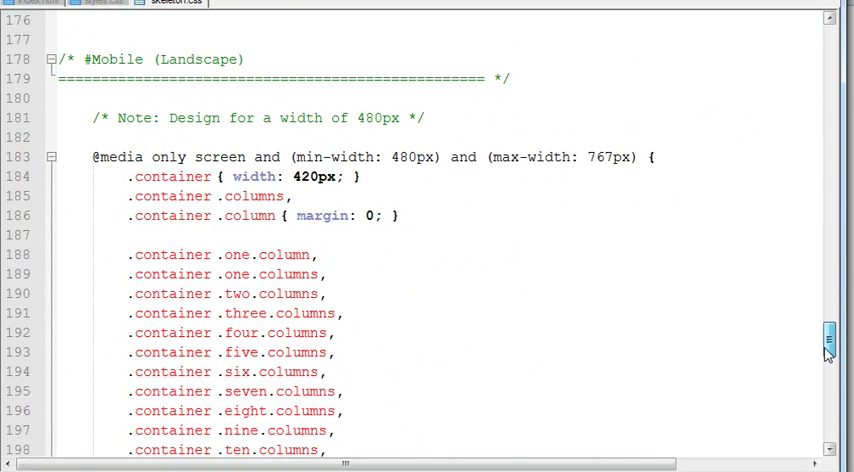
pyautogui.scroll(-3)
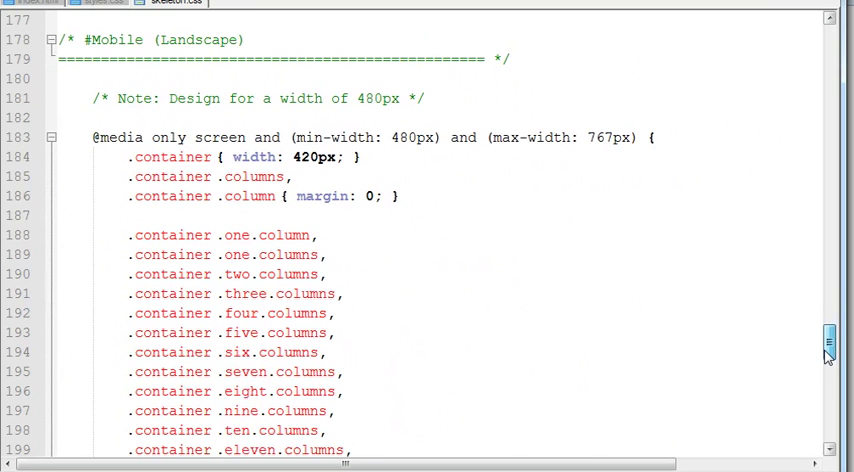
pyautogui.scroll(-3)
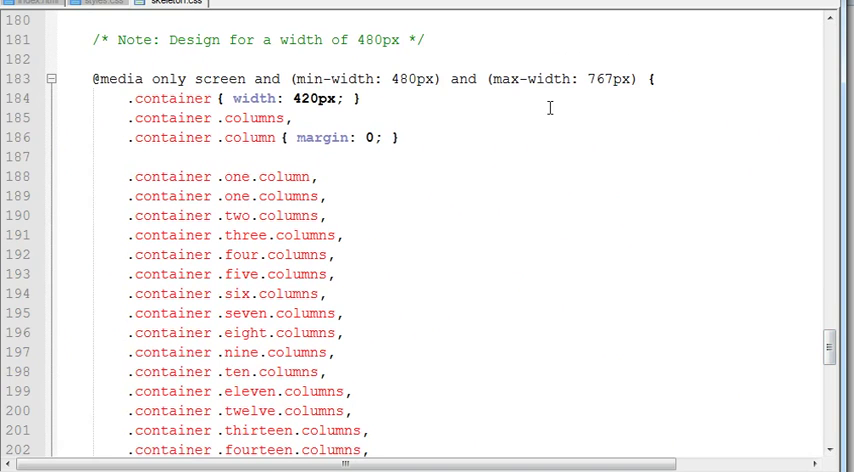
pyautogui.moveTo(822, 294)
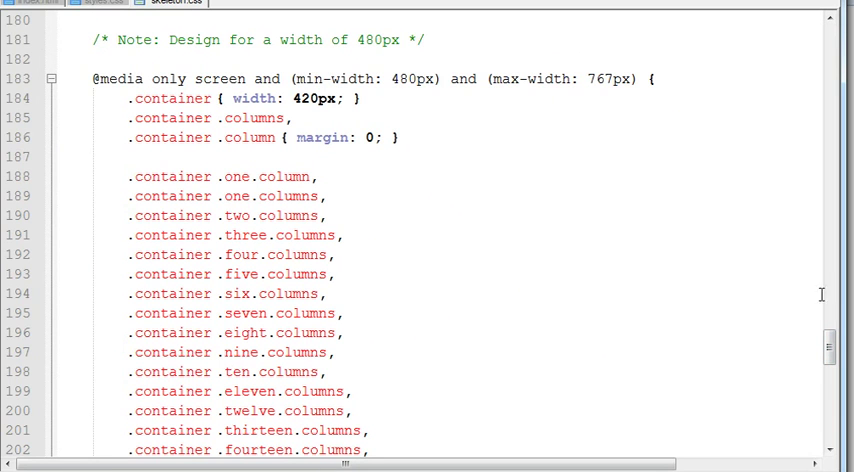
pyautogui.scroll(-3)
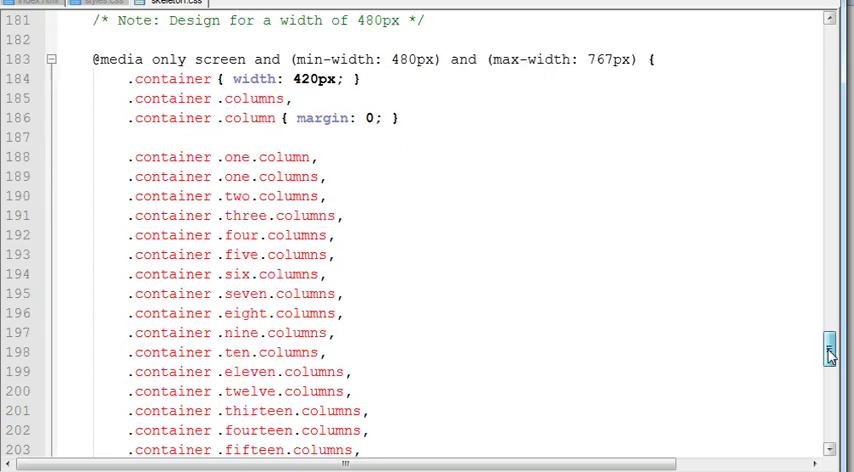
pyautogui.scroll(-3)
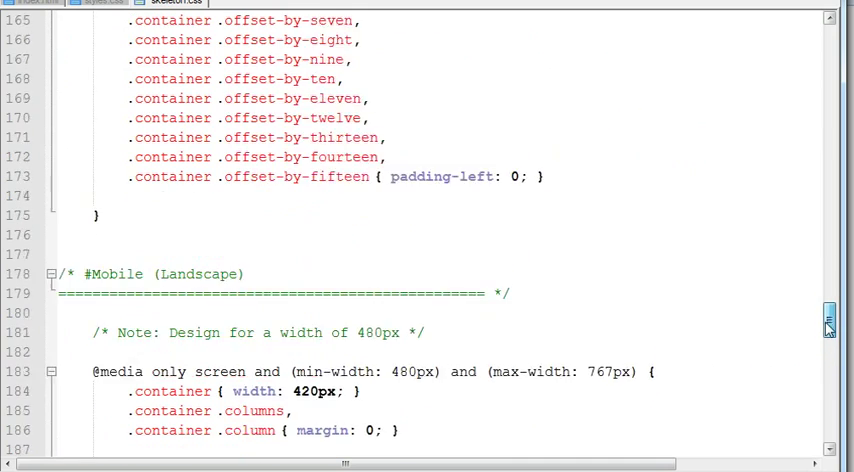
pyautogui.scroll(-3)
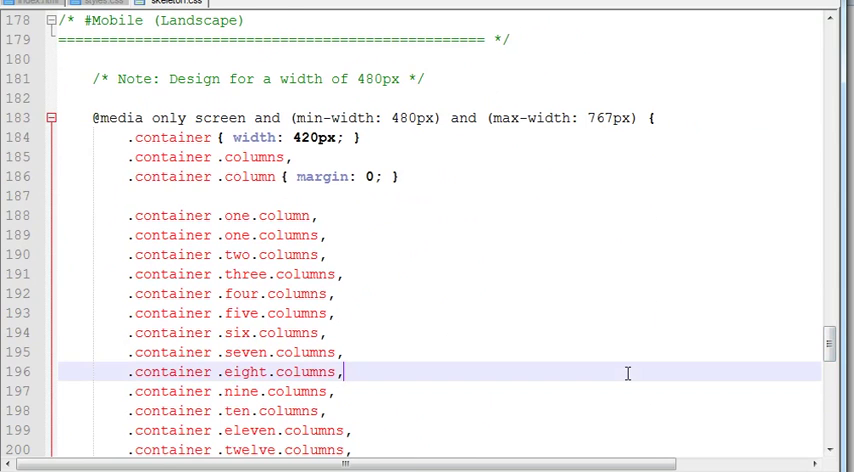
# Insert the .container .menu li a rule below the landscape column widths.
pyautogui.scroll(-3)
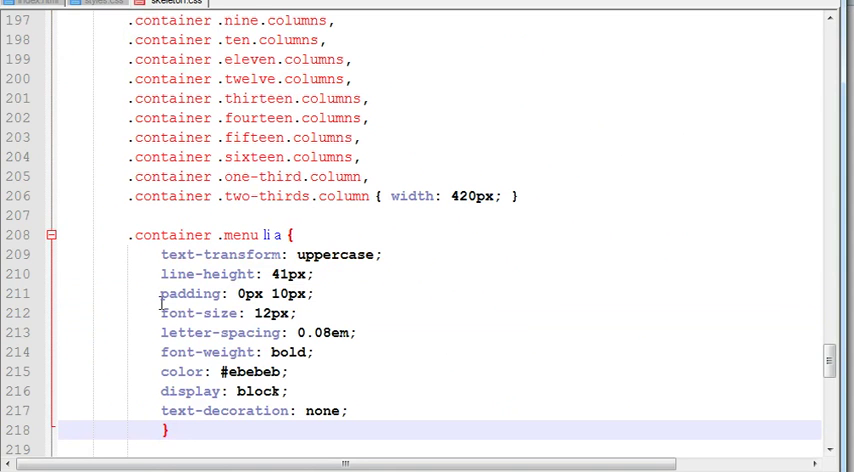
pyautogui.moveTo(161, 254); pyautogui.dragTo(170, 430)
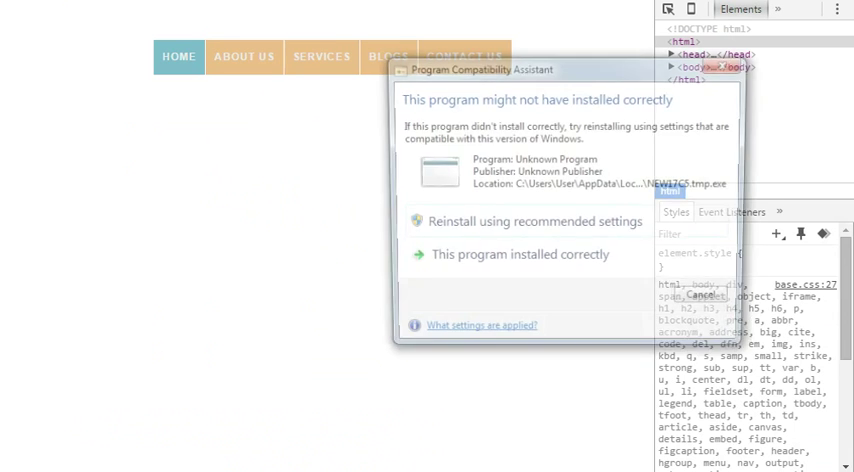
# Cancel the compatibility warning and narrow the Chrome viewport to 430px.
pyautogui.click(705, 294)
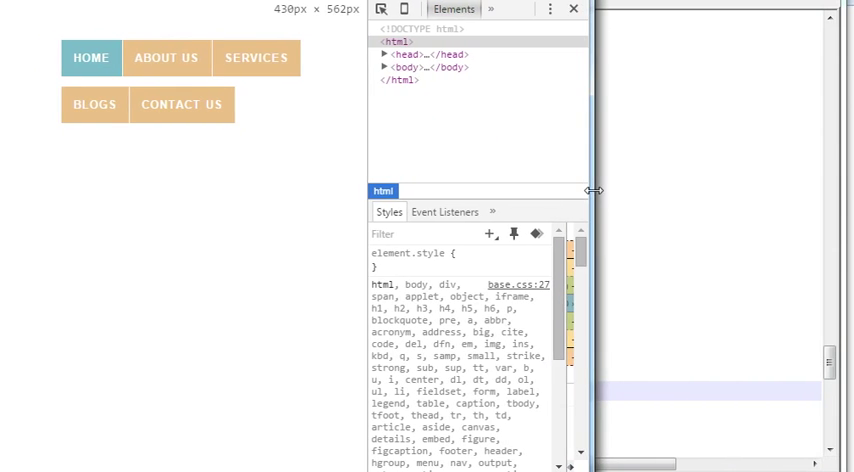
pyautogui.moveTo(589, 190); pyautogui.dragTo(600, 190)
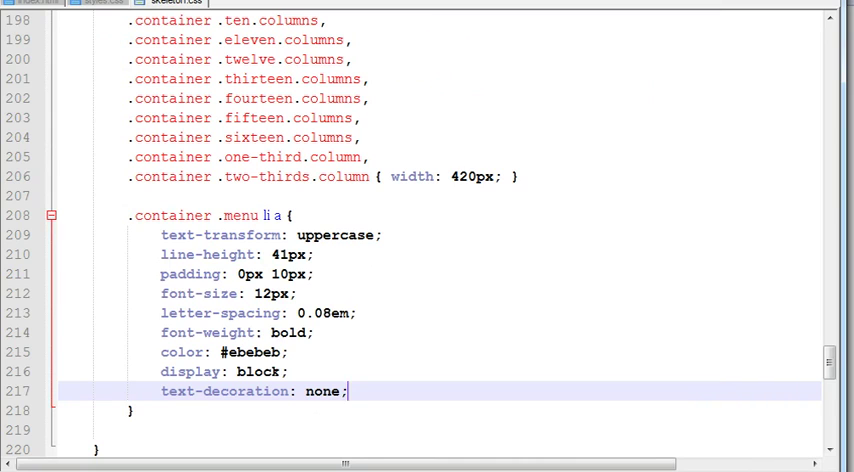
pyautogui.moveTo(167, 216)
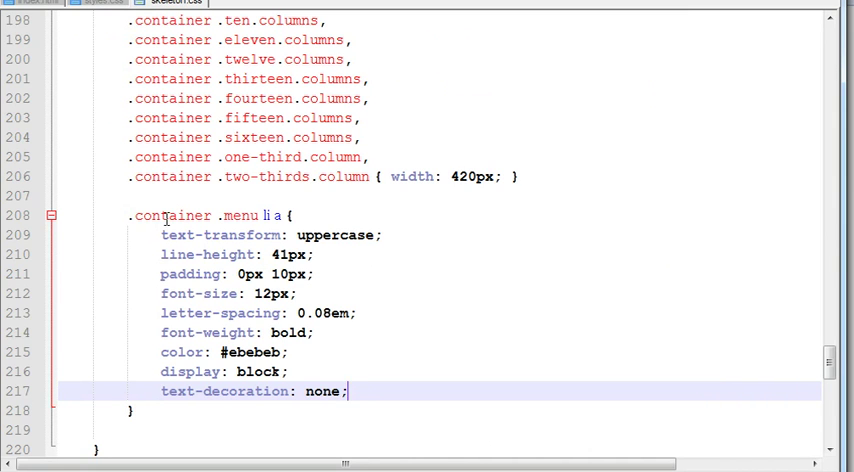
pyautogui.moveTo(200, 228)
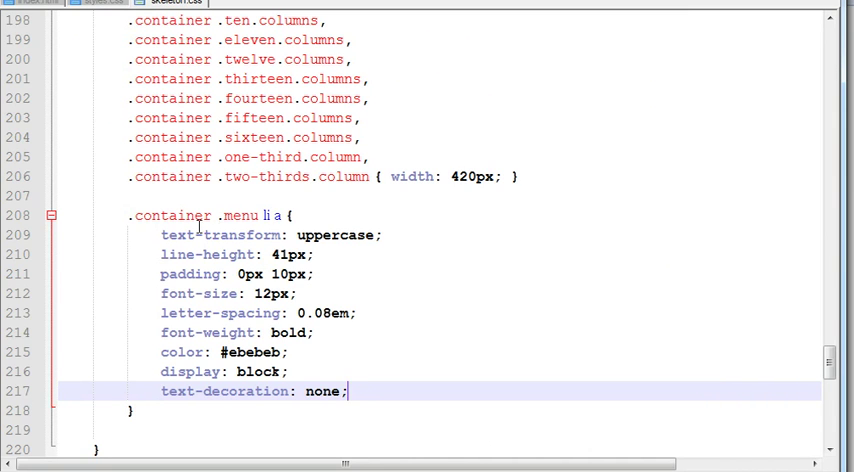
pyautogui.moveTo(255, 208)
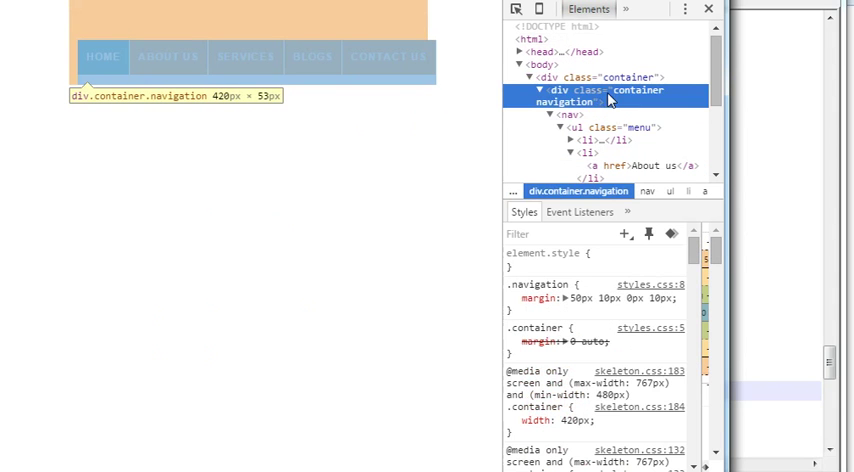
pyautogui.moveTo(638, 100)
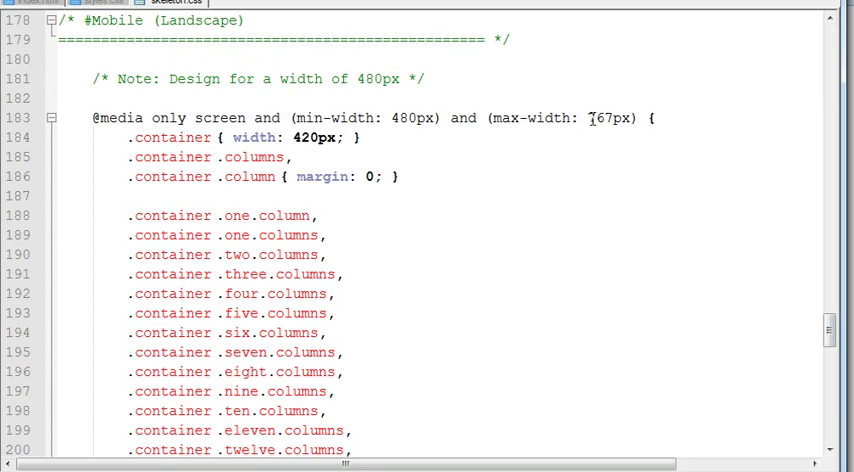
# Select the 767px max-width value in skeleton.css's landscape media query and scroll on.
pyautogui.doubleClick(604, 117)
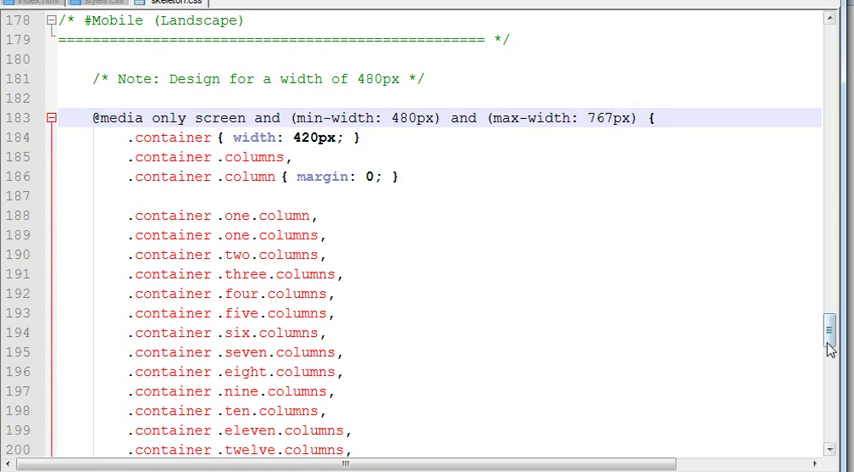
pyautogui.scroll(-3)
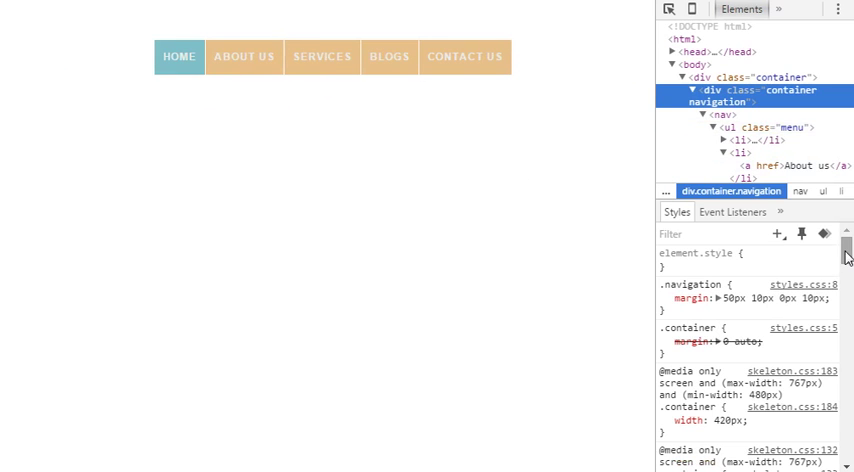
# Scroll the Chrome Styles pane past the overridden 300px and 960px container widths.
pyautogui.scroll(-3)
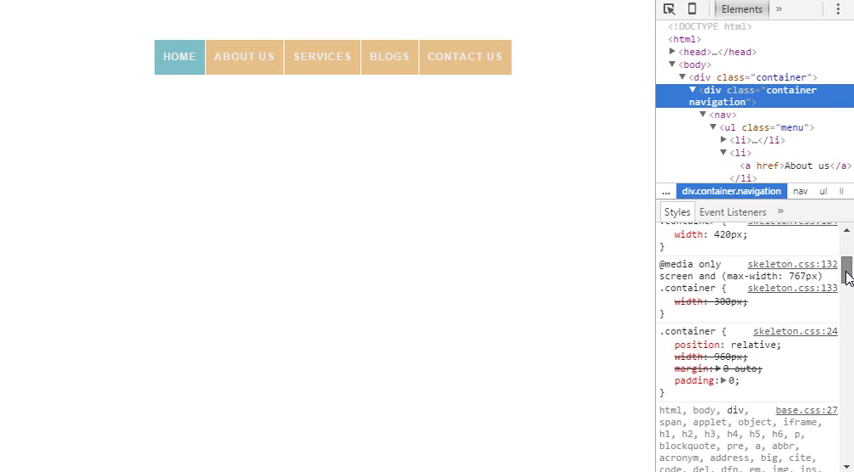
pyautogui.scroll(-3)
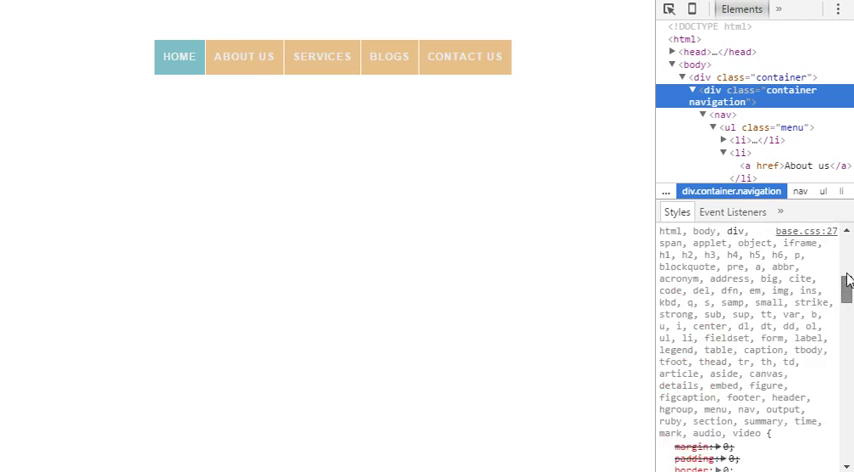
pyautogui.scroll(-3)
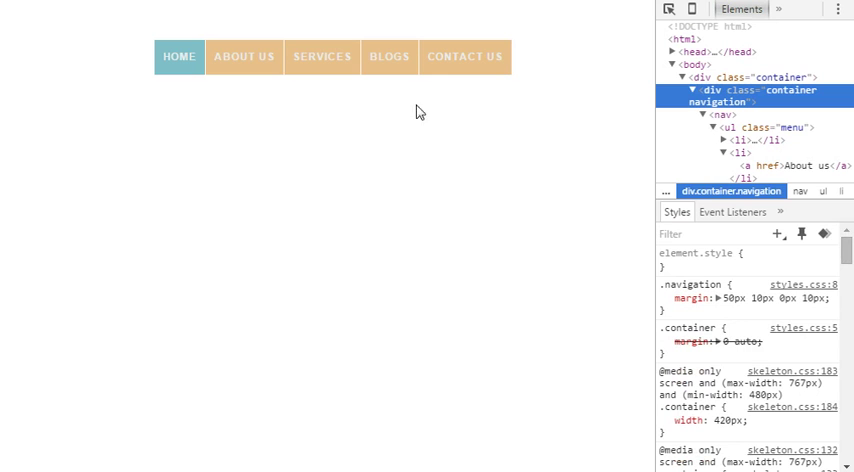
pyautogui.moveTo(613, 395)
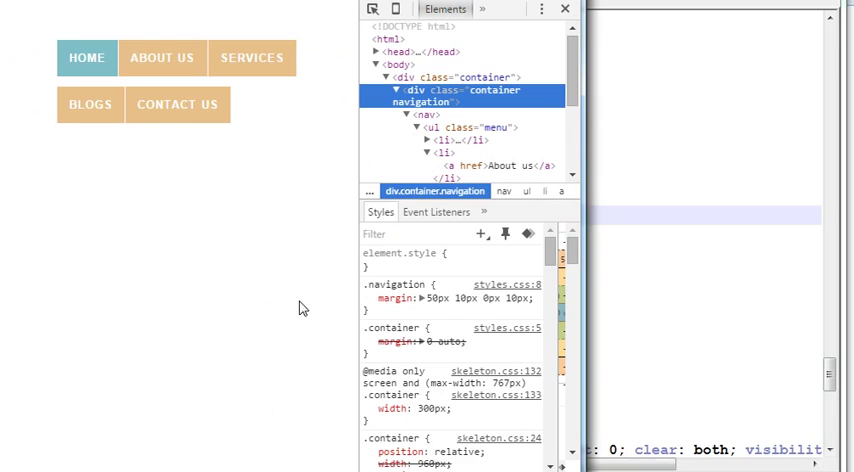
pyautogui.moveTo(240, 238)
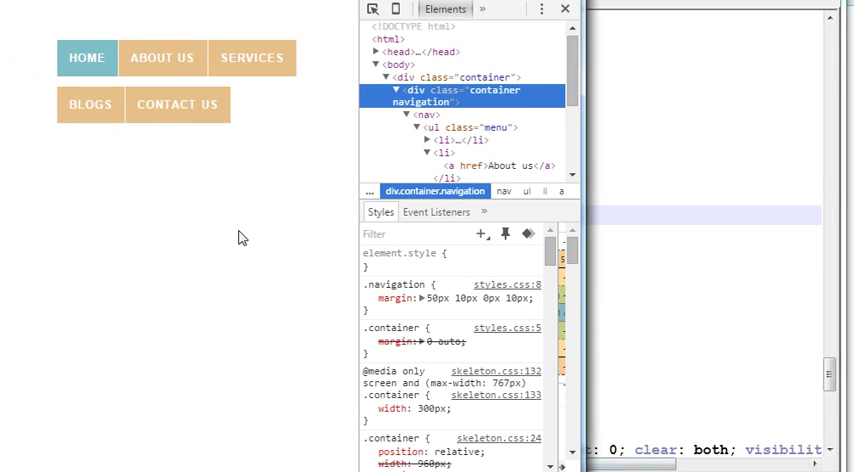